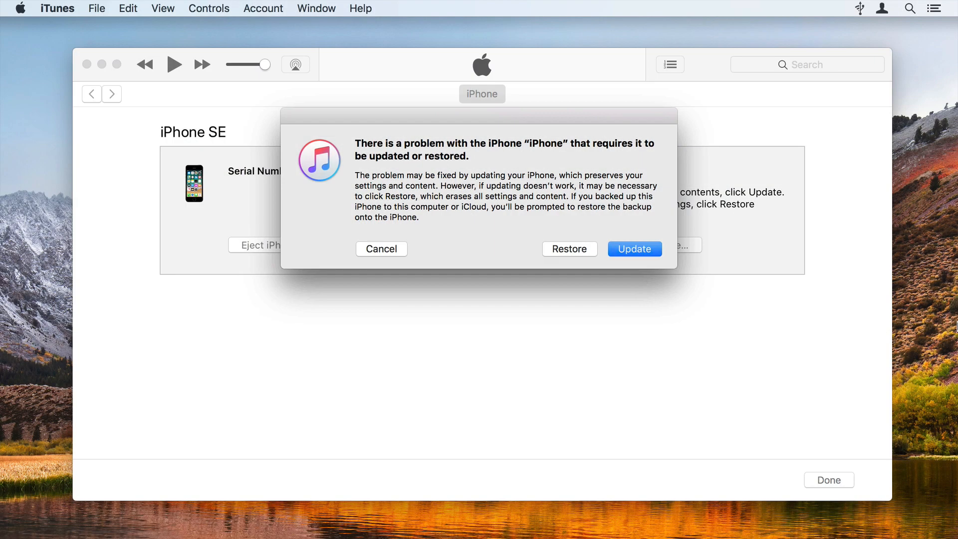
Cancel the iTunes update-or-restore warning and launch iMazing from the Dock
{"action": "left_click", "coordinate": [381, 249]}
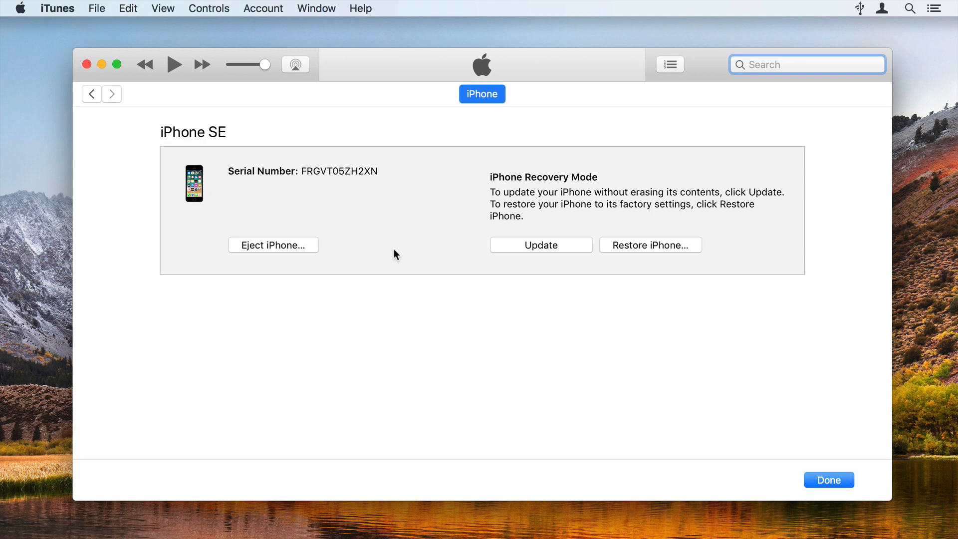
{"action": "left_click", "coordinate": [697, 513]}
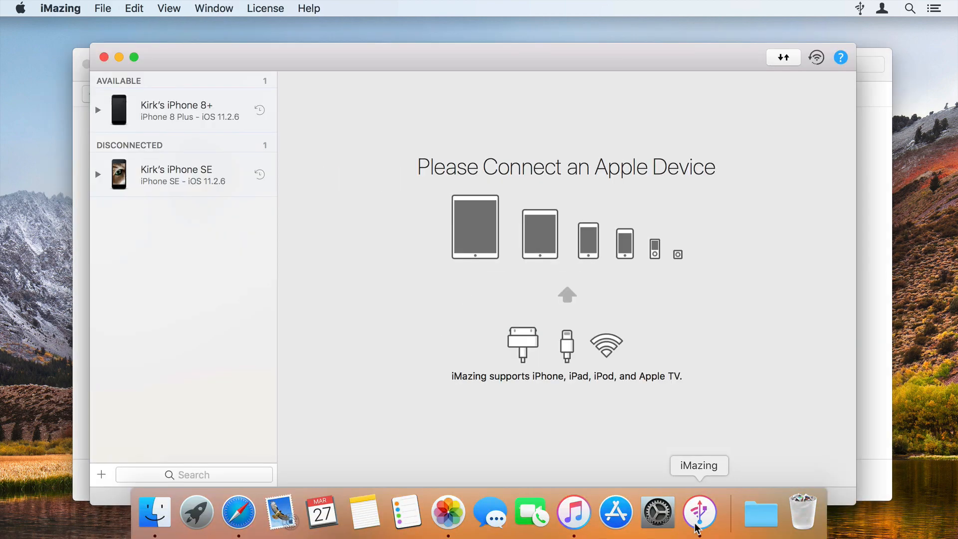